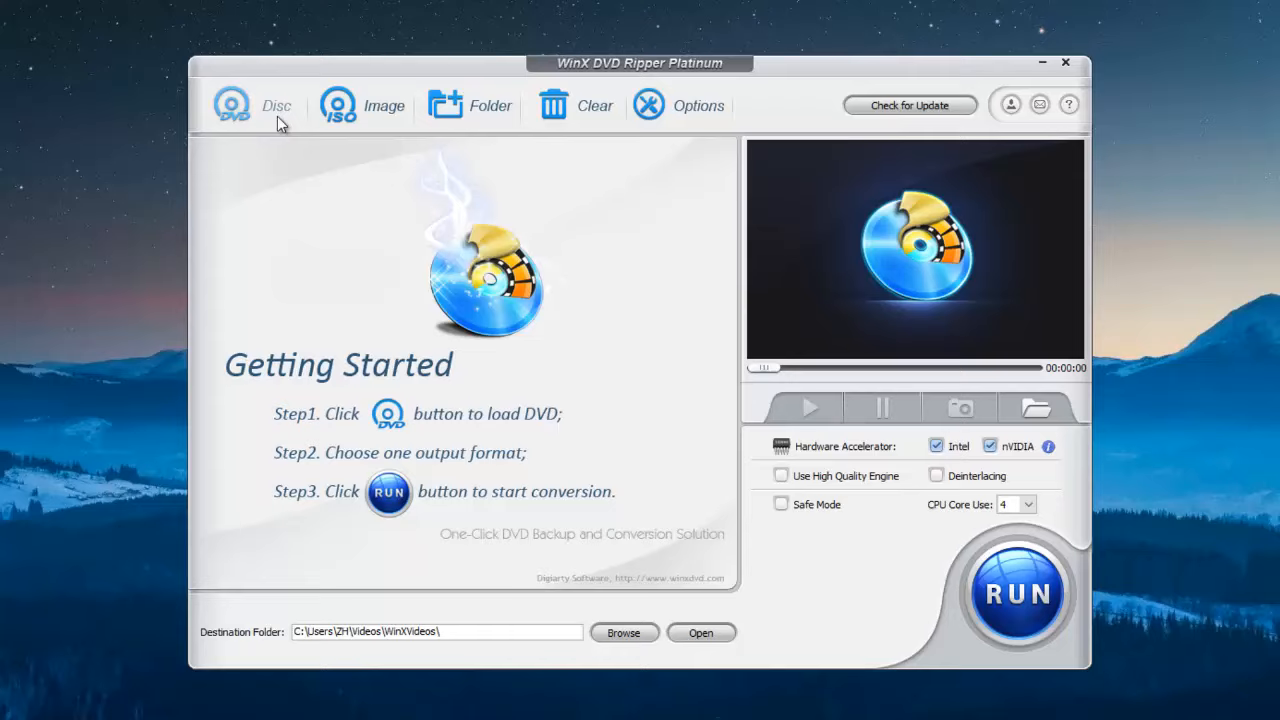
Step: Load the L:FINDING_NEMO DVD as the source with Auto Detect
left_click(233, 105)
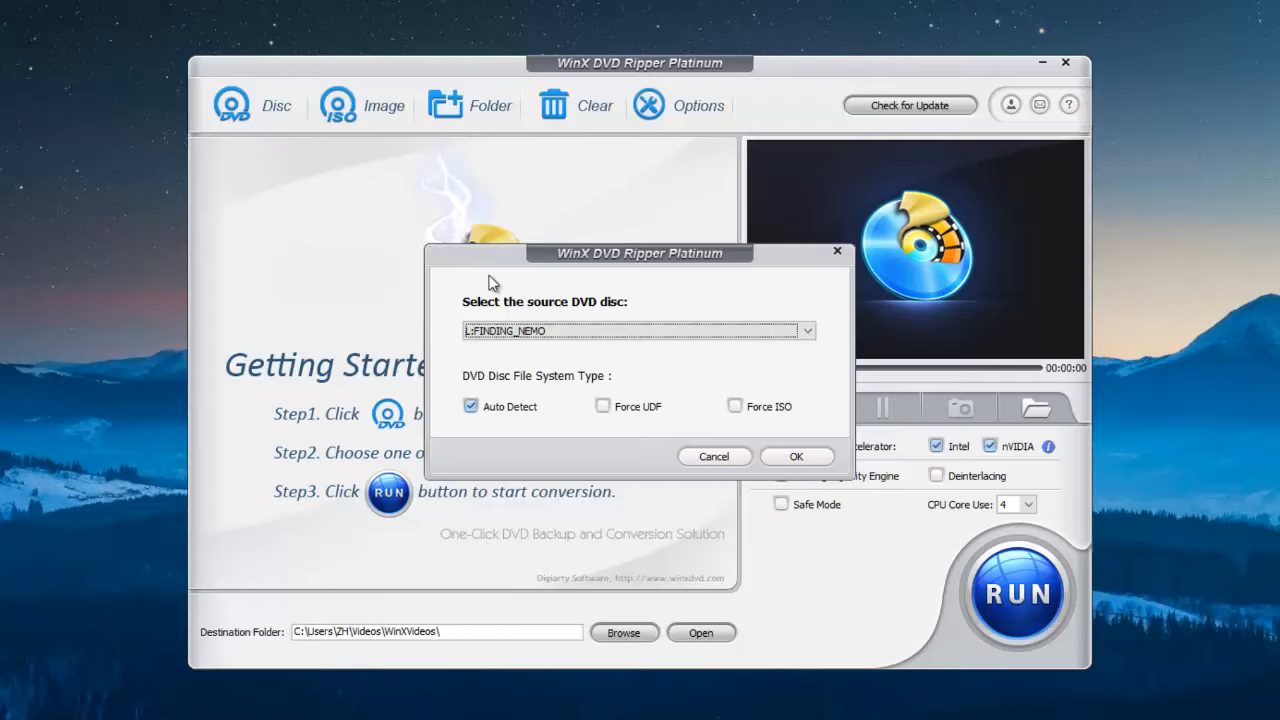
left_click(796, 456)
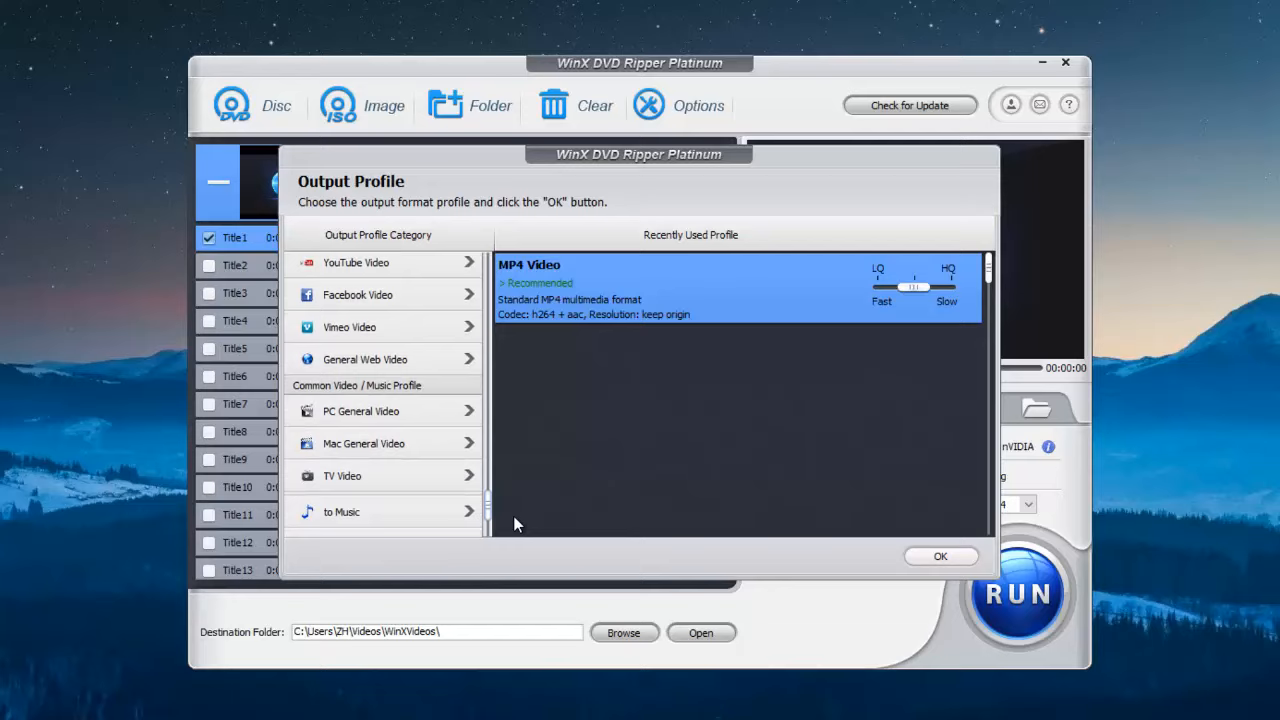
Step: Choose MP4 Video from the General Profiles as the output profile
left_click(357, 301)
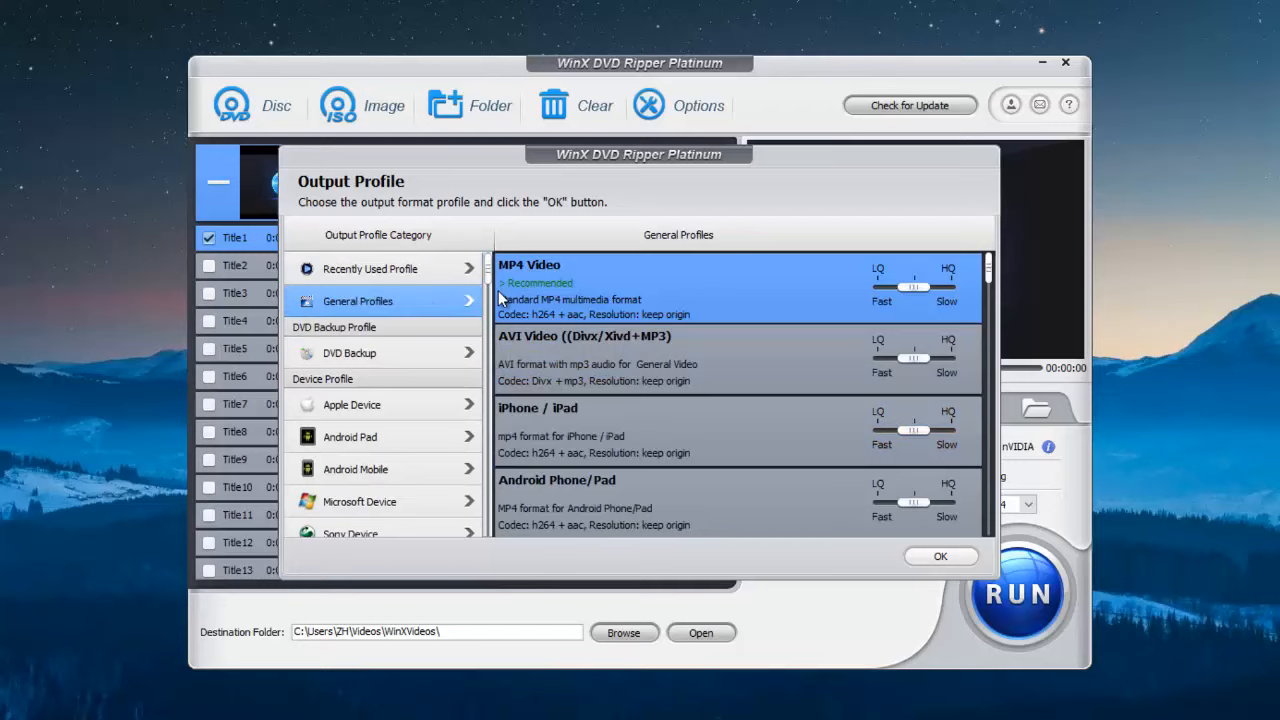
left_click(941, 556)
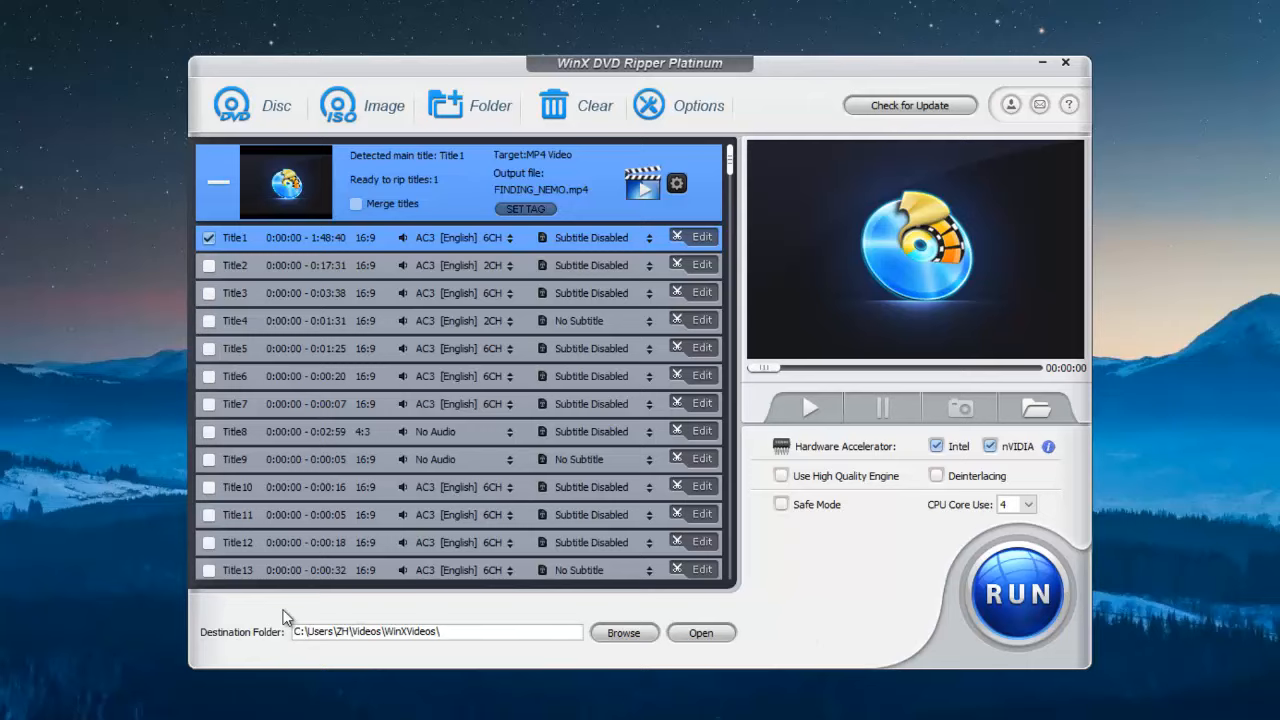
mouse_move(998, 407)
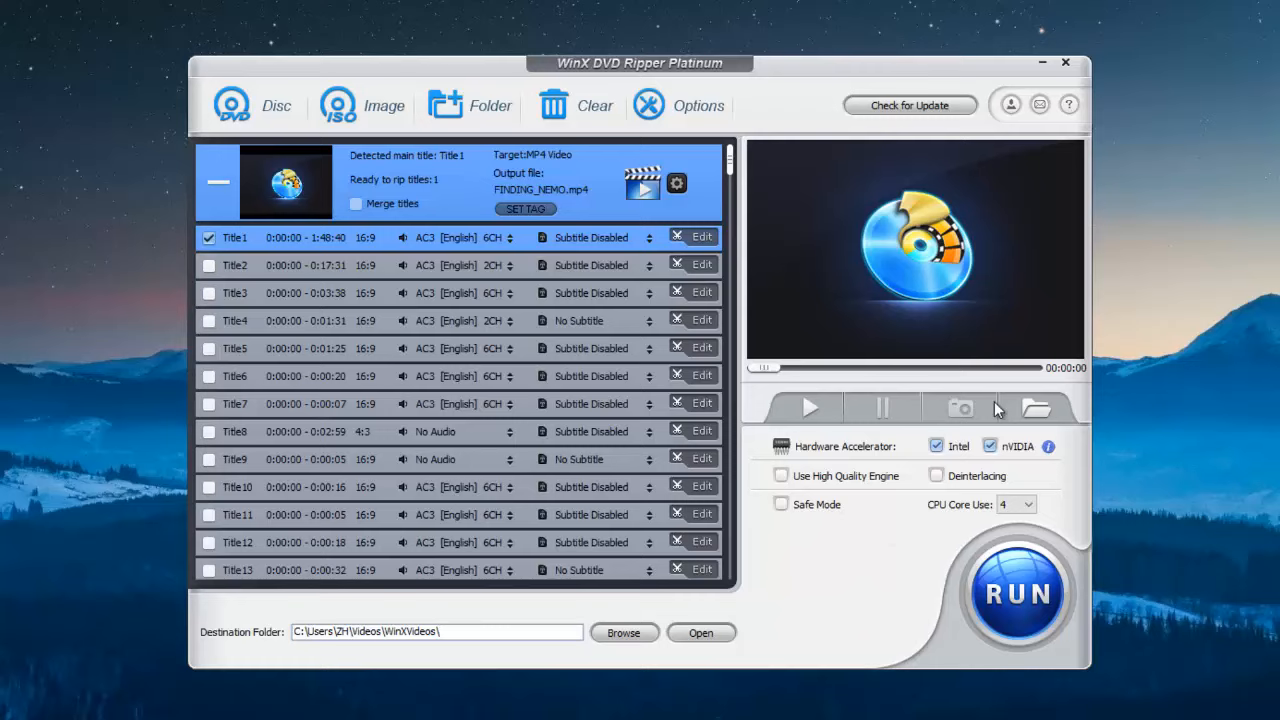
Step: Enable Safe Mode, dismiss its notice, and start ripping Title1 to MP4
left_click(781, 504)
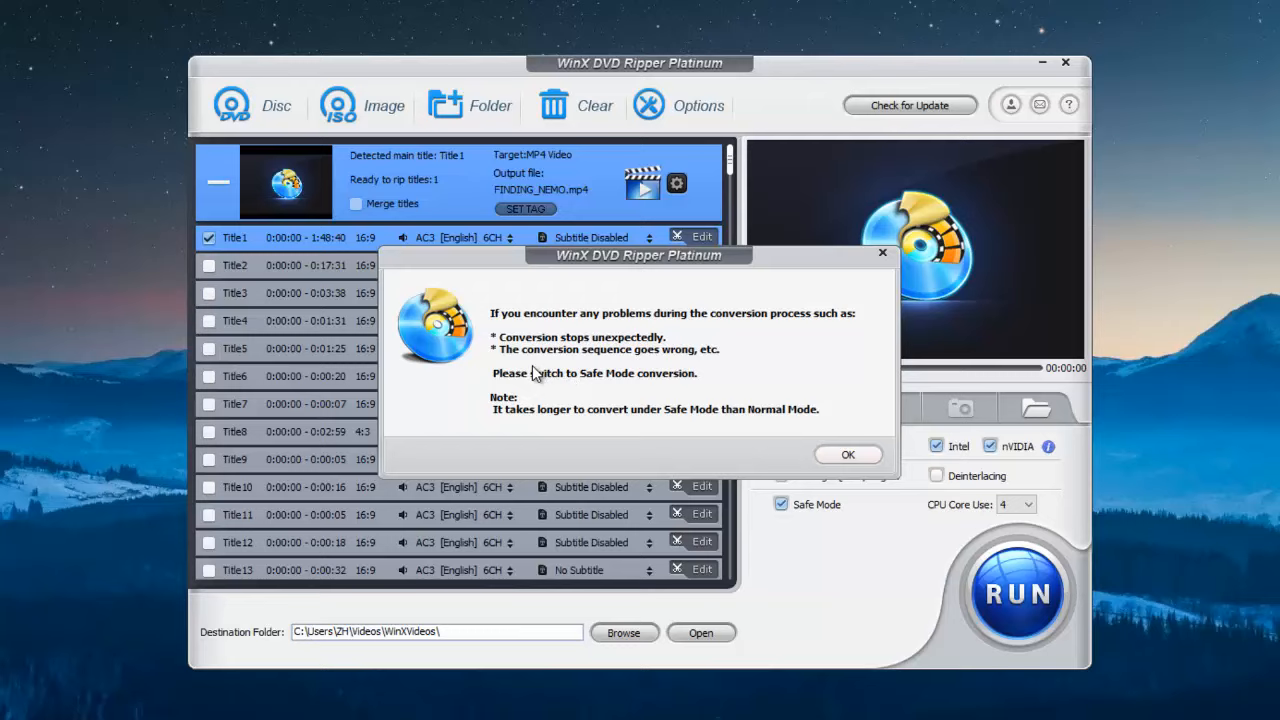
left_click(848, 454)
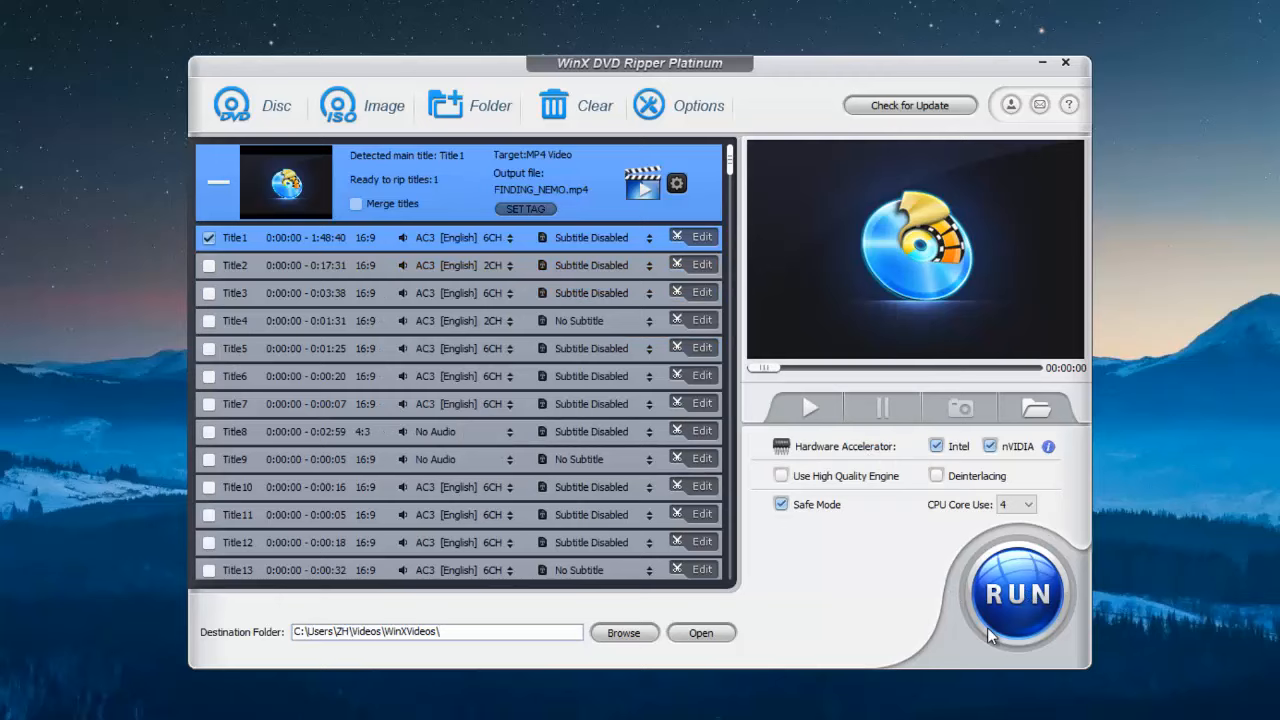
left_click(1018, 596)
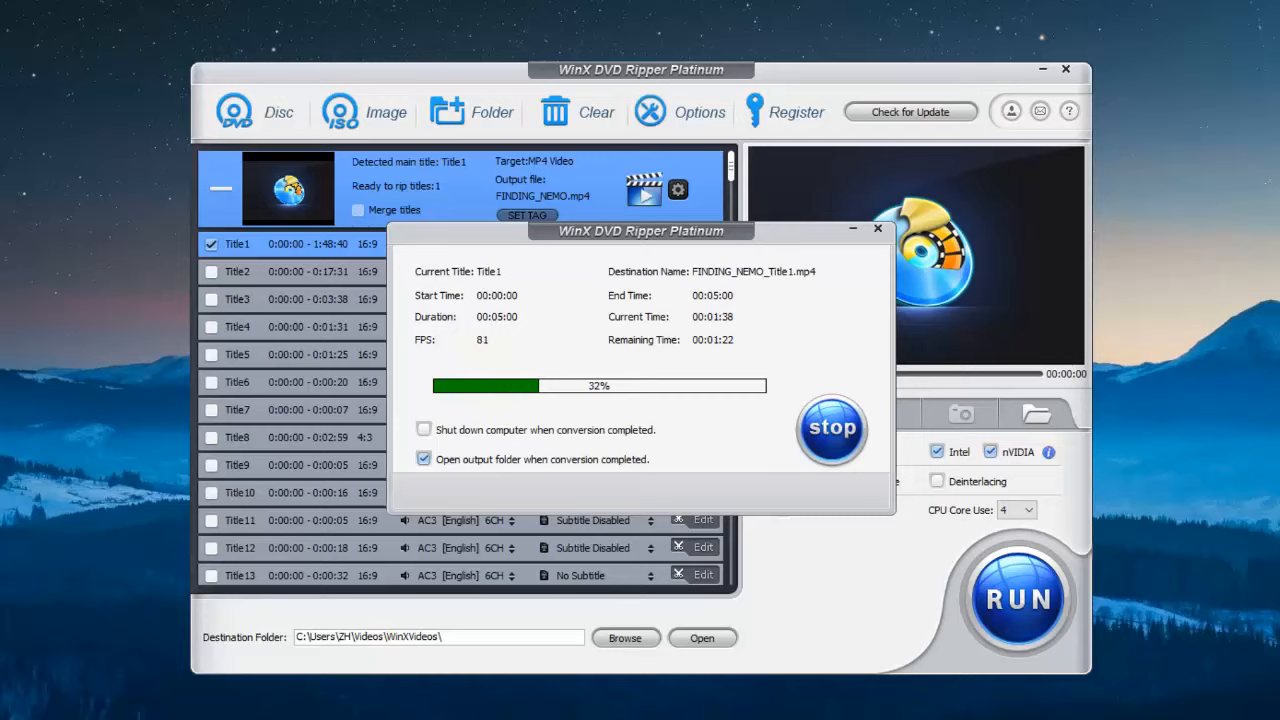